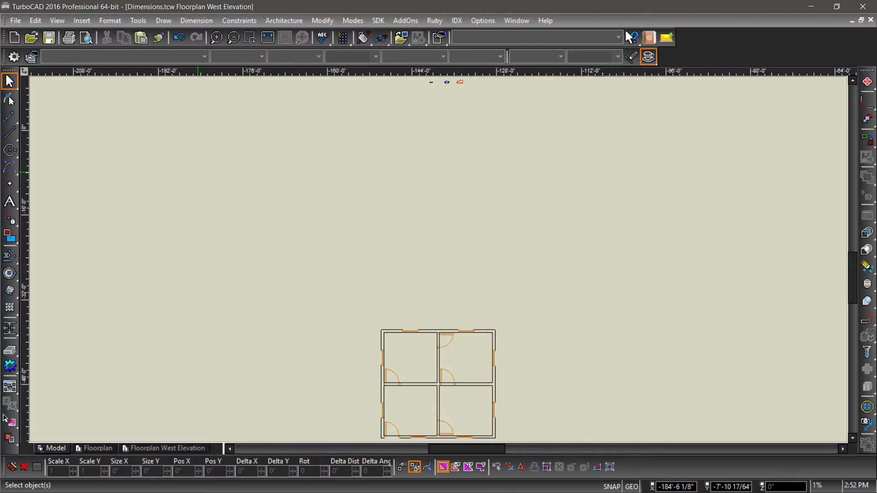
mouse_move(436, 193)
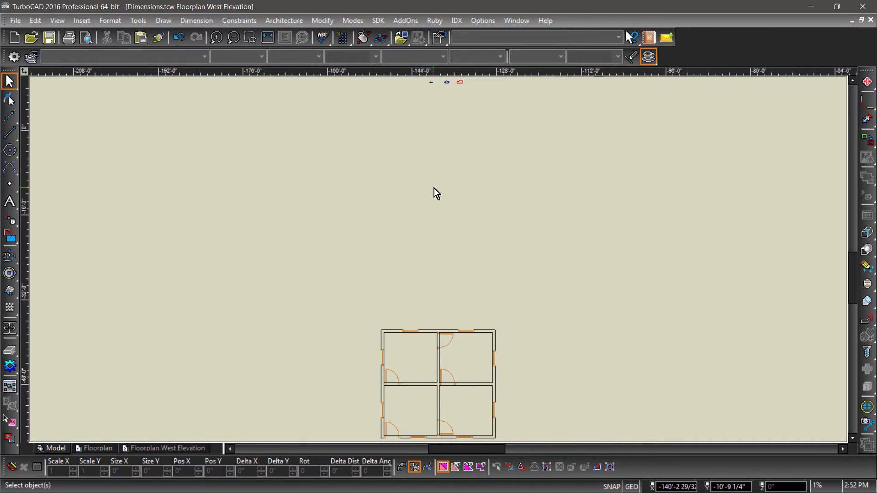
mouse_move(707, 64)
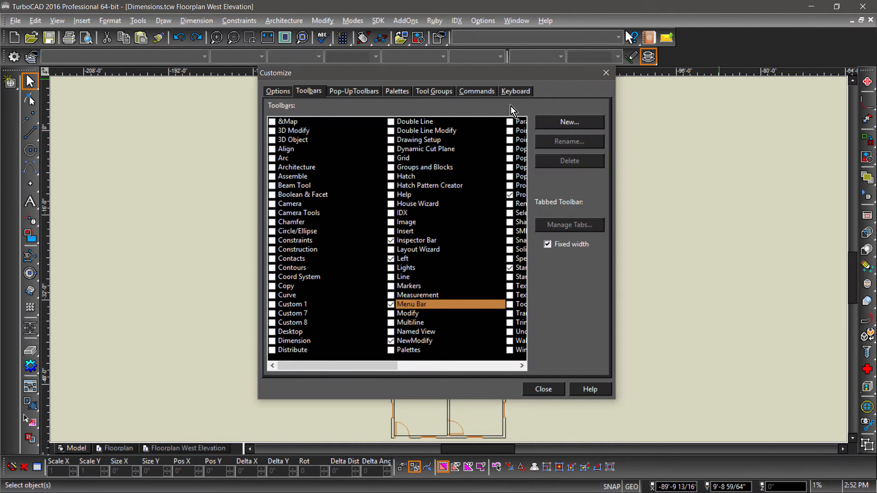
Step: Show the Dimension toolbar via Customize > Toolbars and close the dialog
left_click(294, 341)
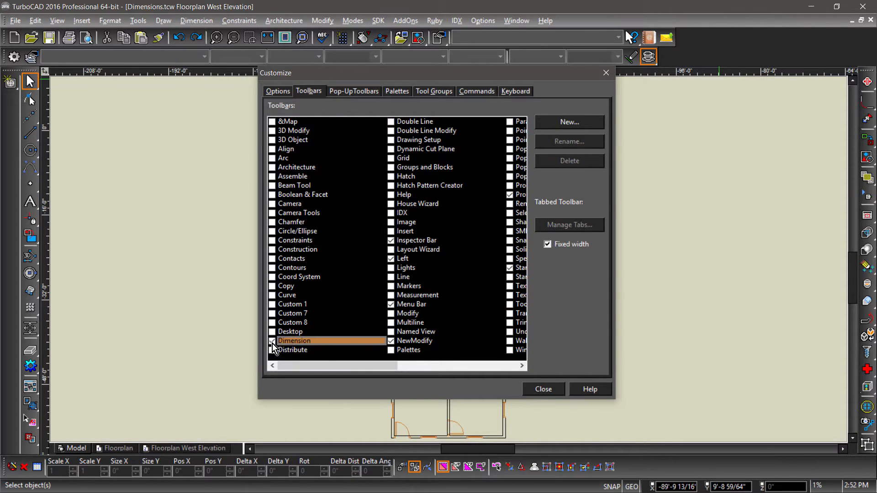
left_click(273, 341)
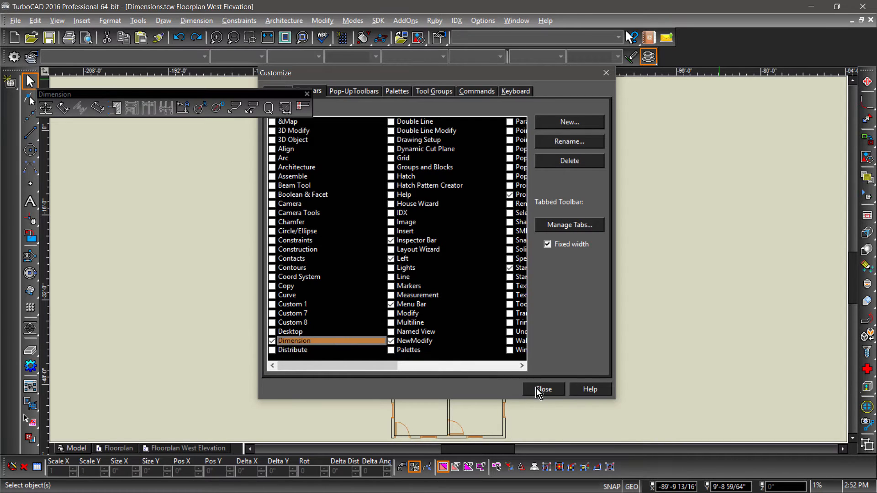
left_click(543, 389)
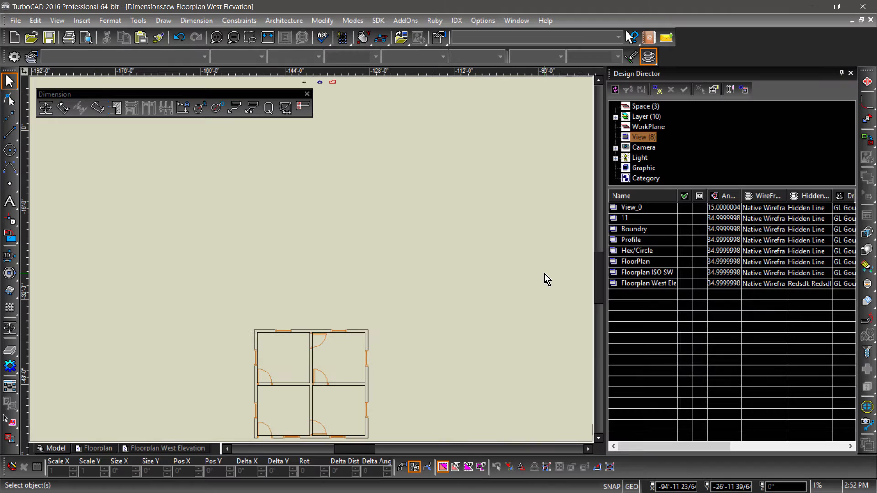
mouse_move(673, 234)
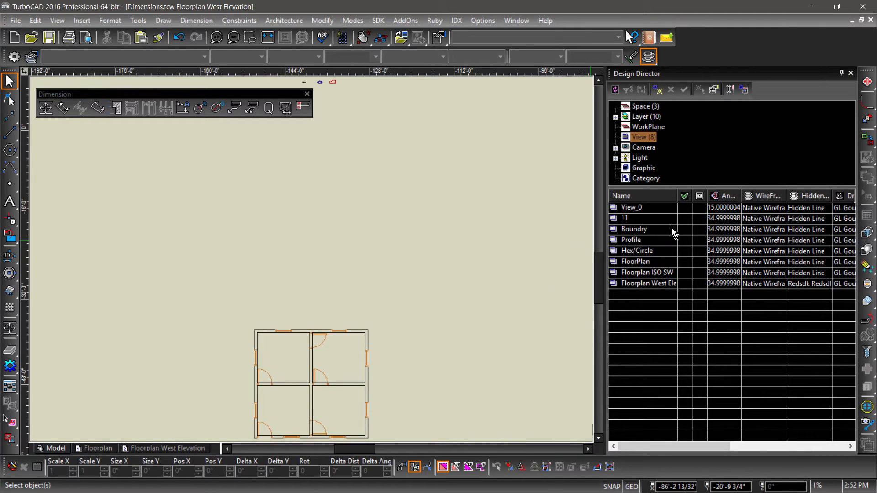
mouse_move(685, 234)
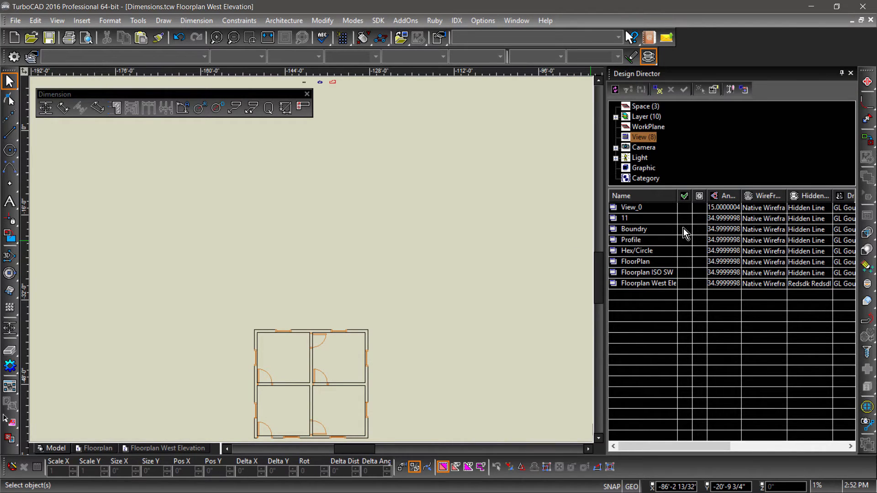
Step: Activate the Boundry view and place a vertical orthogonal dimension for the outline's full height on the left
left_click(38, 94)
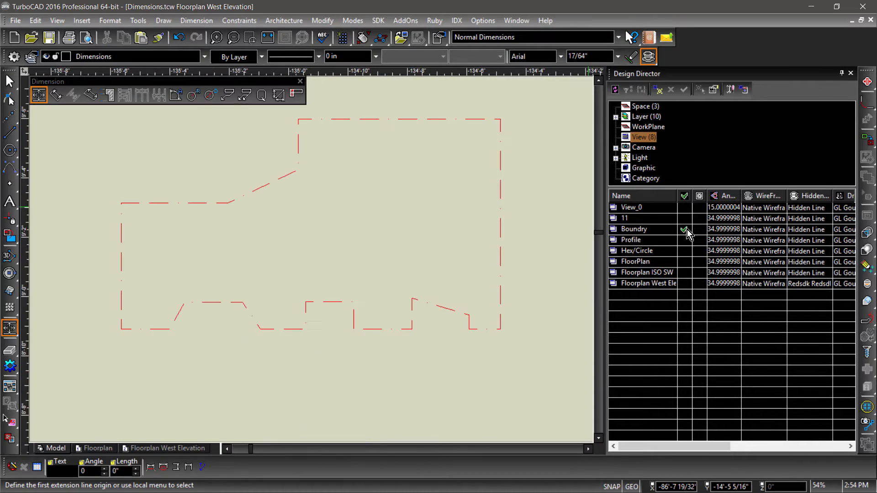
left_click(38, 94)
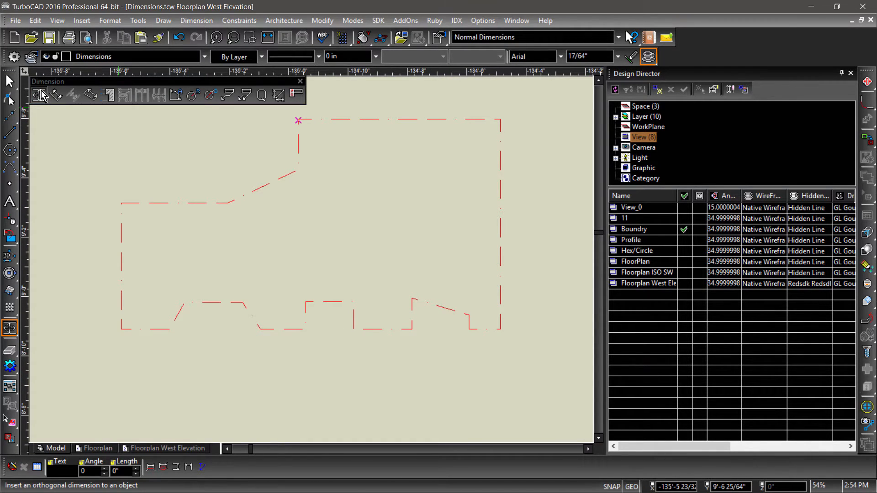
left_click(38, 94)
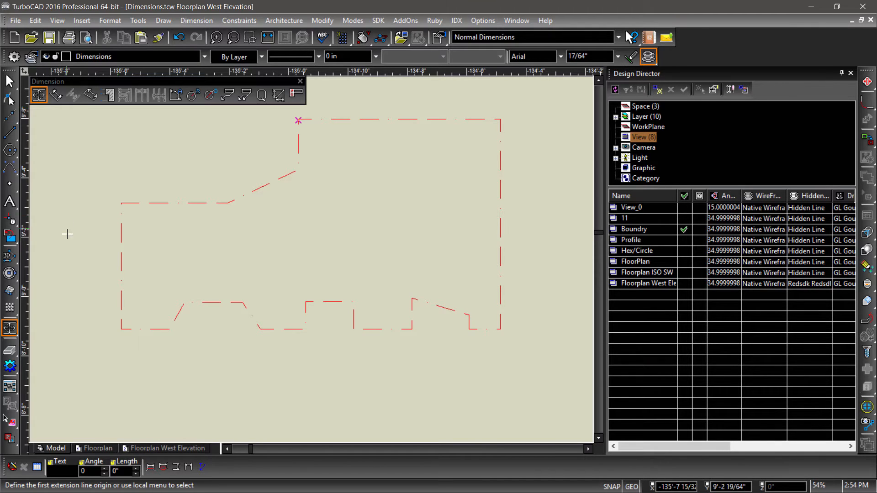
mouse_move(303, 119)
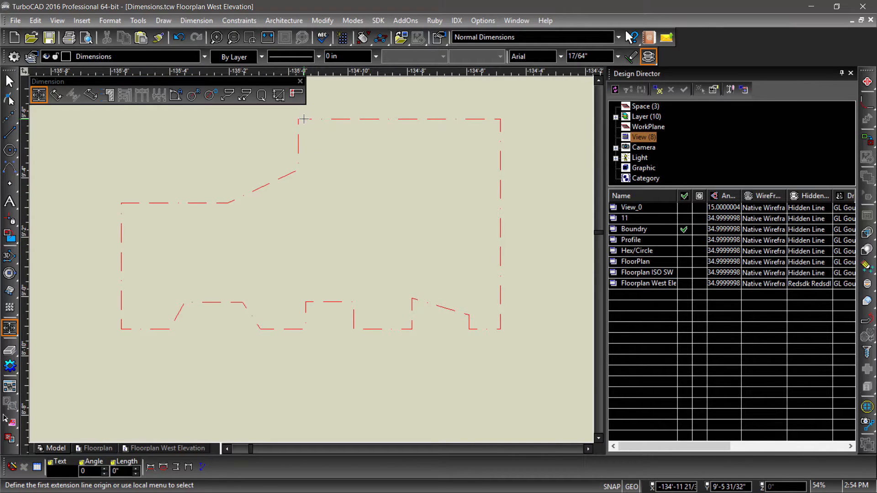
left_click(298, 118)
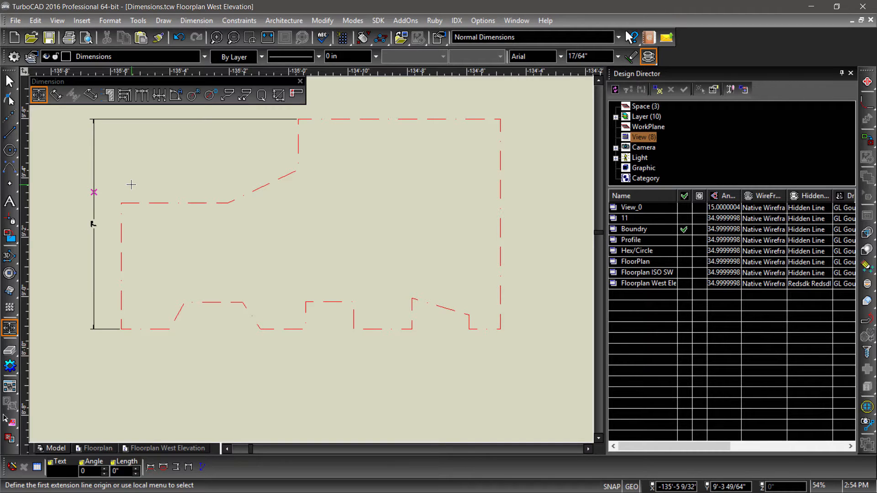
mouse_move(83, 110)
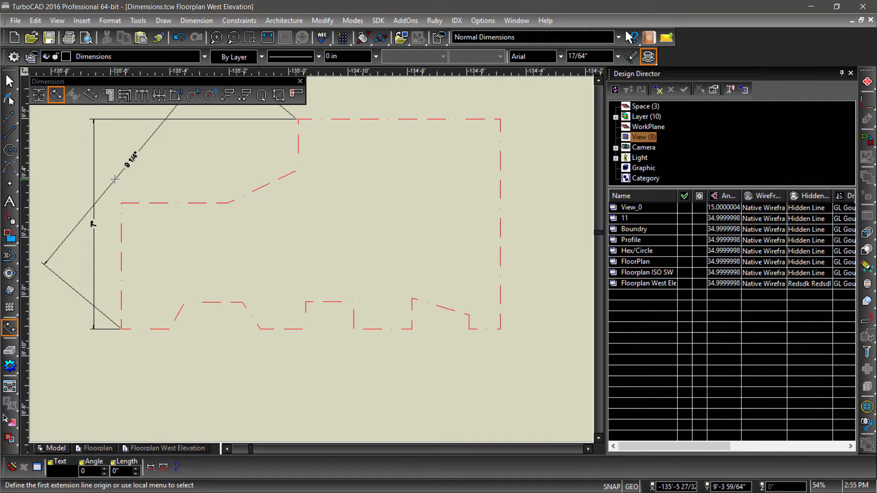
mouse_move(115, 180)
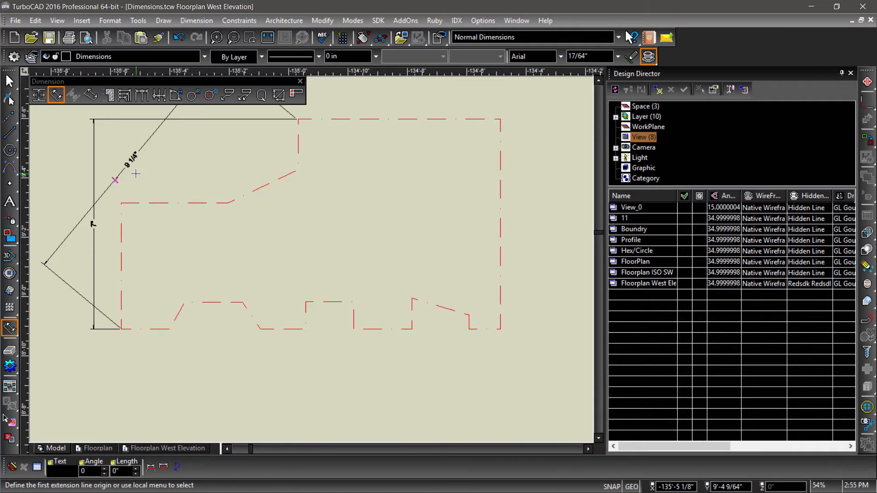
mouse_move(188, 161)
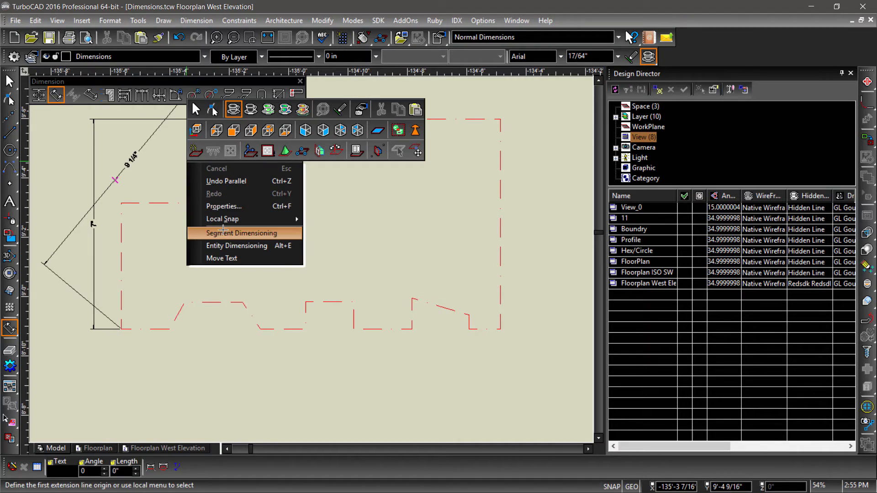
Step: Switch to Segment Dimensioning to dimension the 2 3/4" slanted upper edge
left_click(241, 233)
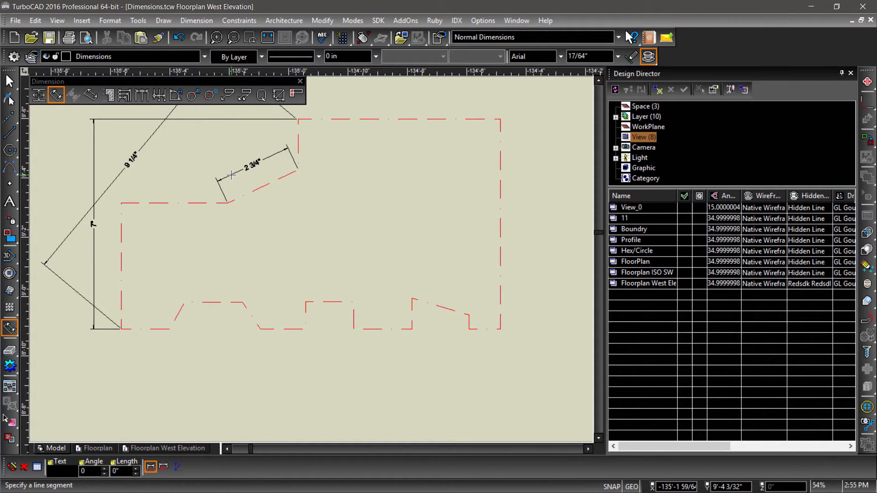
mouse_move(140, 169)
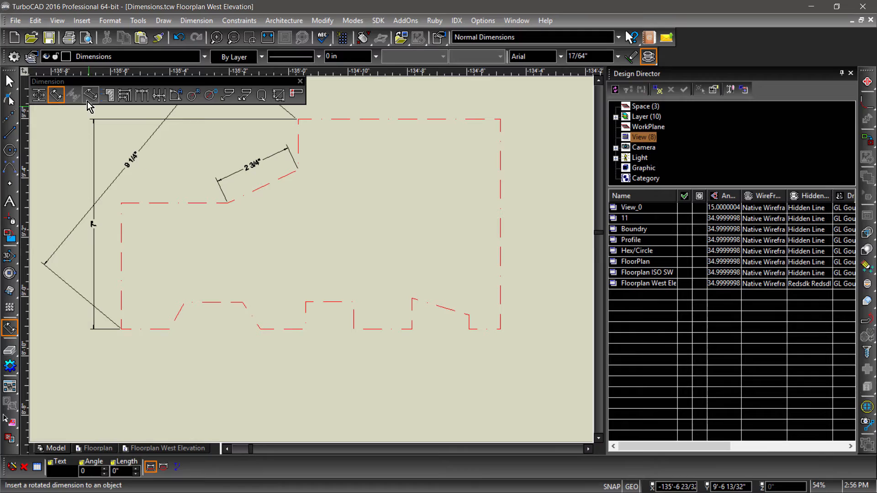
Step: Place a rotated 1 1/2" dimension aligned with the boundary's slanted edge
left_click(89, 94)
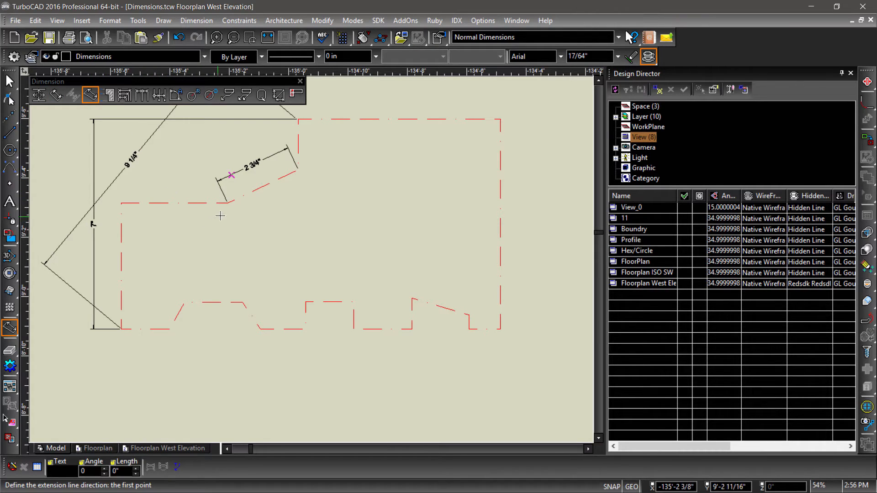
left_click(228, 203)
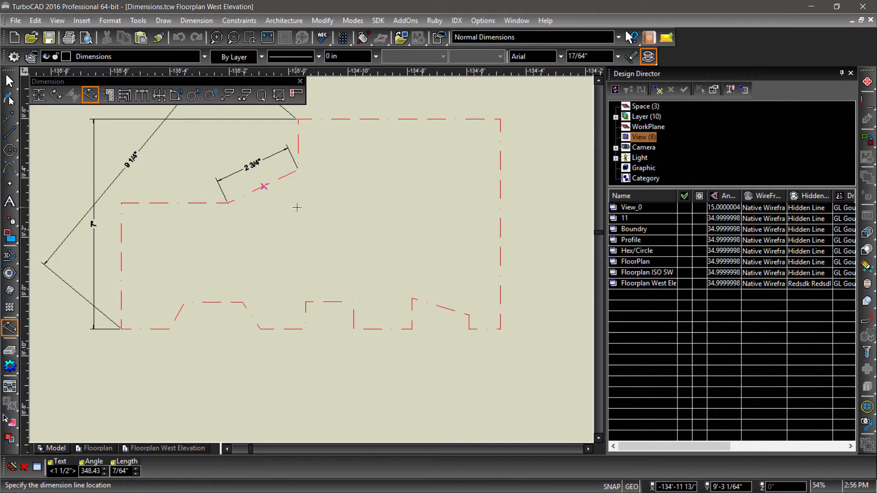
left_click(319, 216)
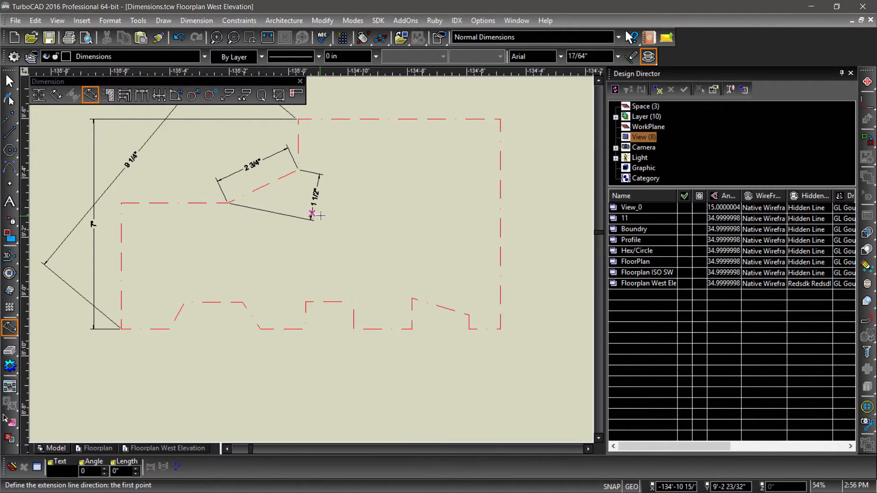
mouse_move(325, 217)
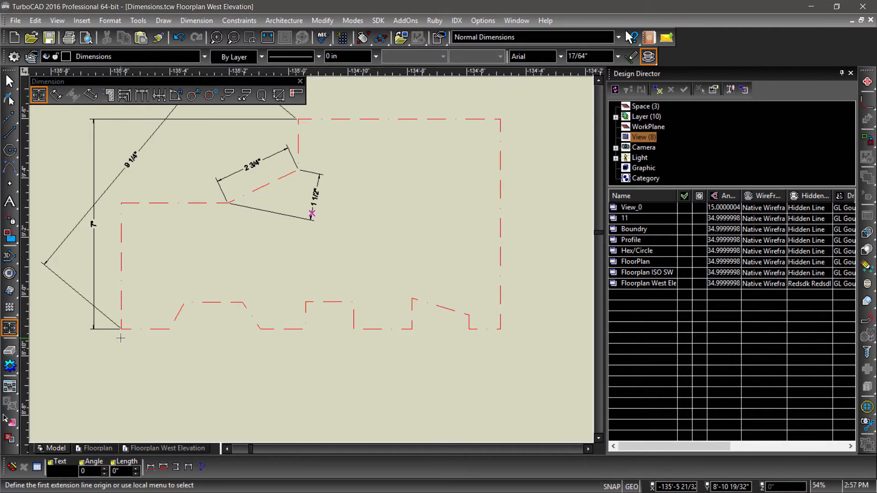
Step: Dimension the boundary's overall bottom width between its bottom-left and bottom-right corners
left_click(121, 329)
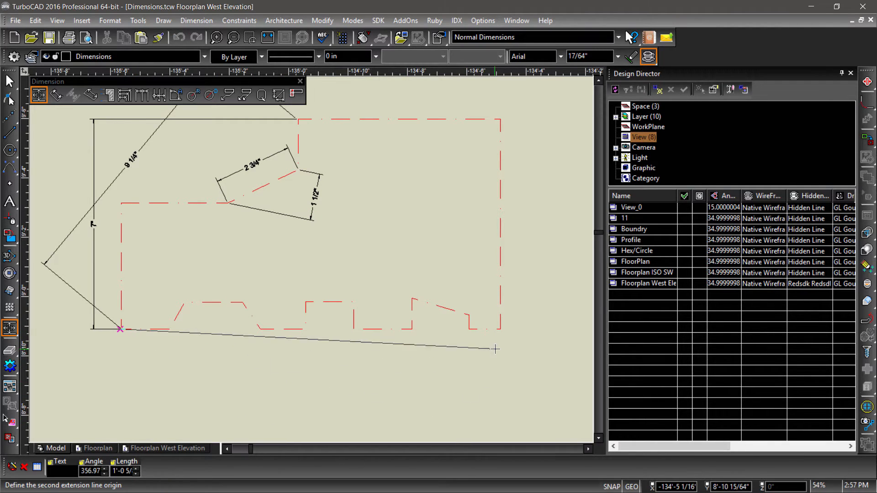
left_click(500, 328)
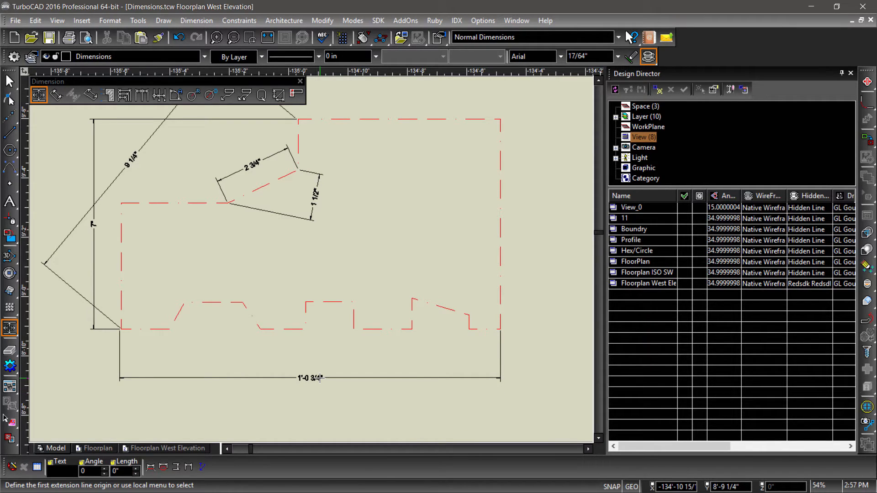
left_click(119, 328)
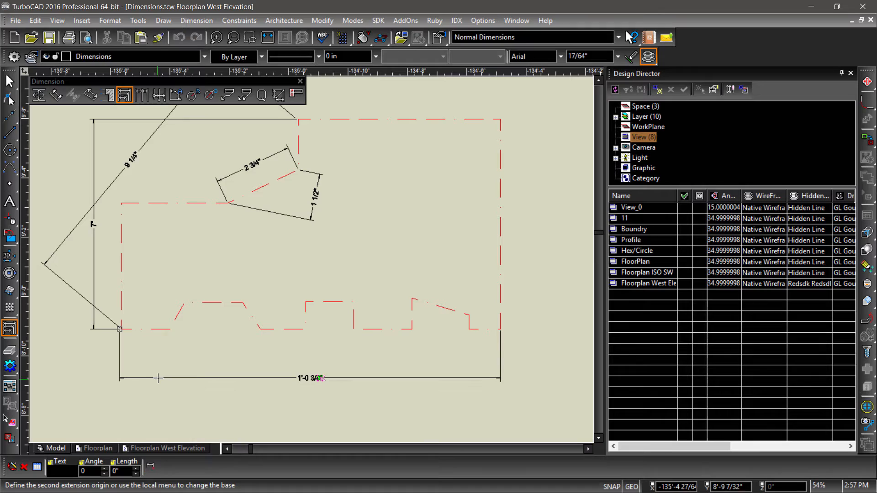
Step: Chain continuous dimensions along the bottom edge, then add incremental distances from the left corner
left_click(241, 302)
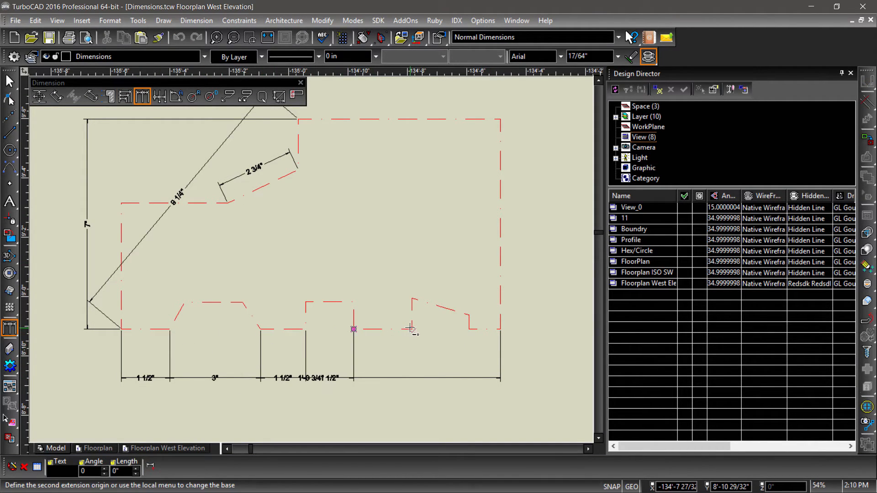
left_click(500, 329)
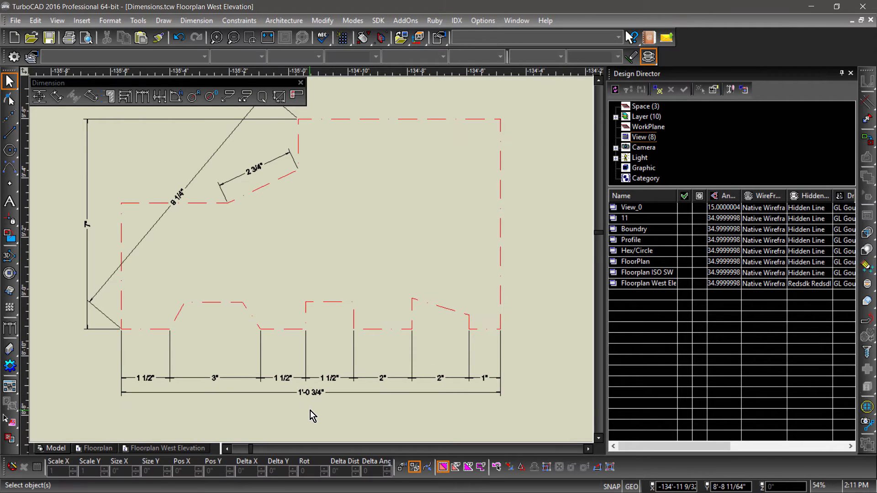
left_click(158, 95)
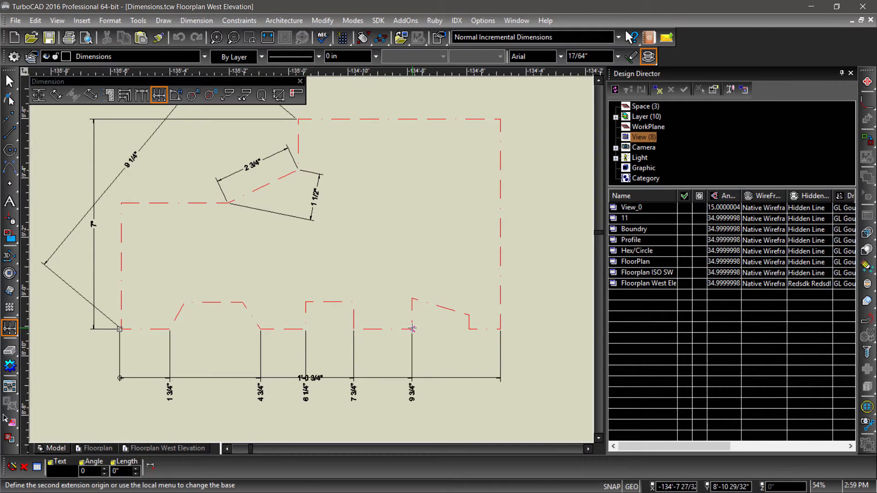
left_click(468, 328)
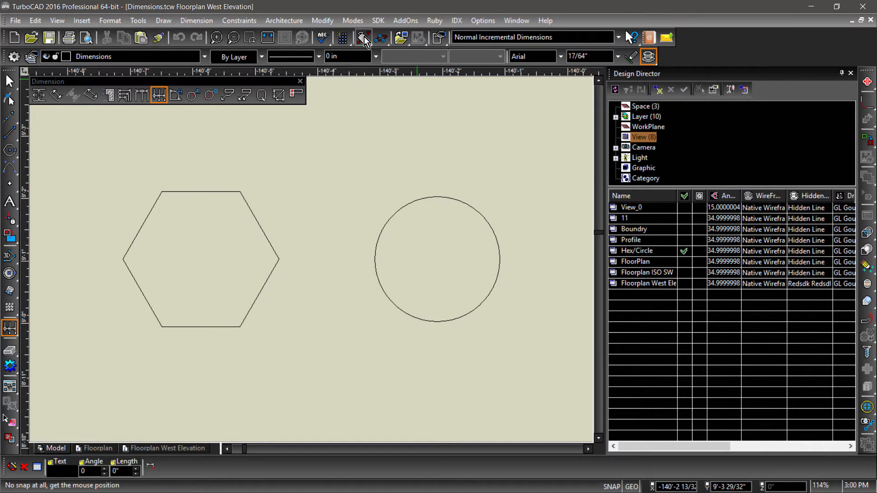
Step: Turn on vertex snap for the Hex/Circle view before placing angle dimensions
left_click(362, 37)
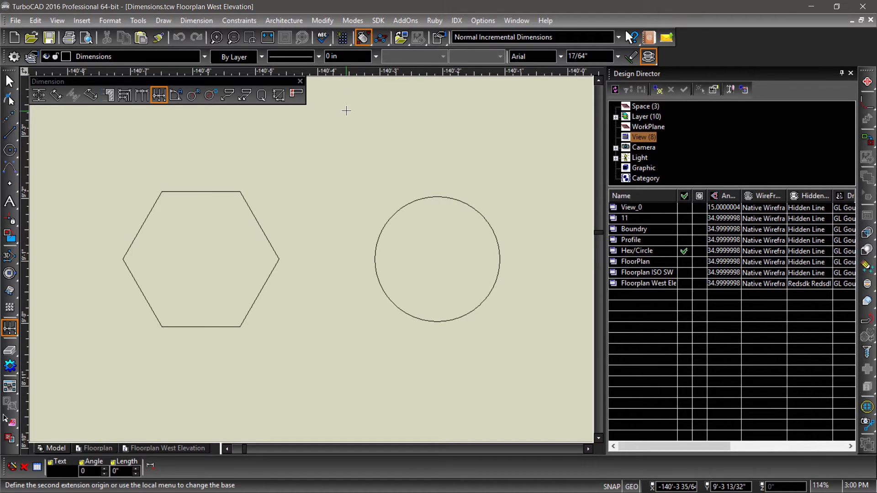
mouse_move(306, 121)
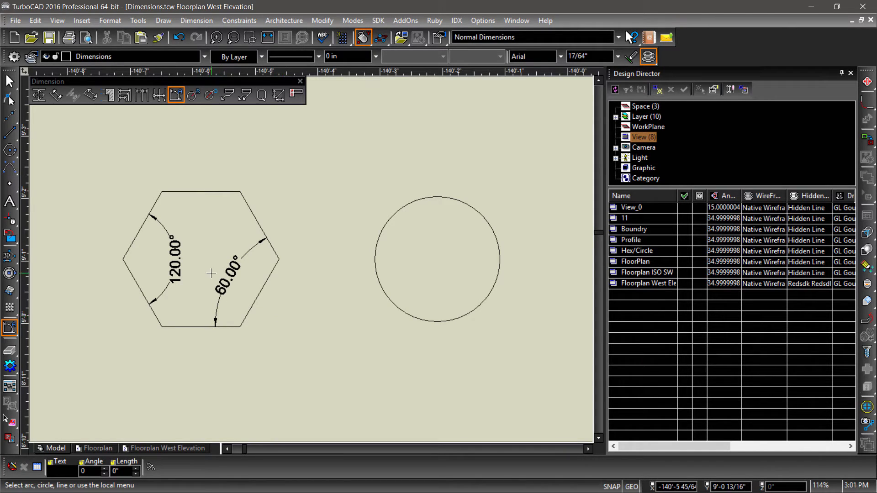
Step: Start a radius dimension on the circle beside the hexagon
left_click(191, 94)
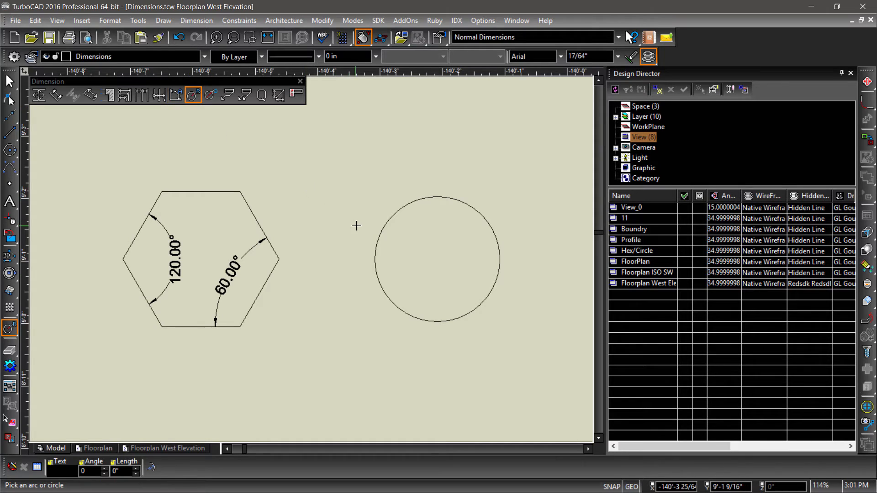
left_click(438, 259)
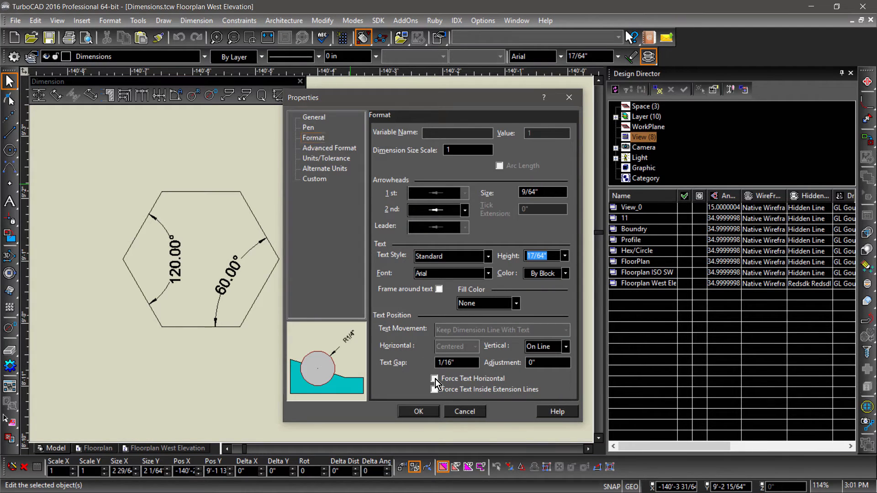
Step: Review the dimension's General and Advanced Format property pages and close the dialog
left_click(417, 411)
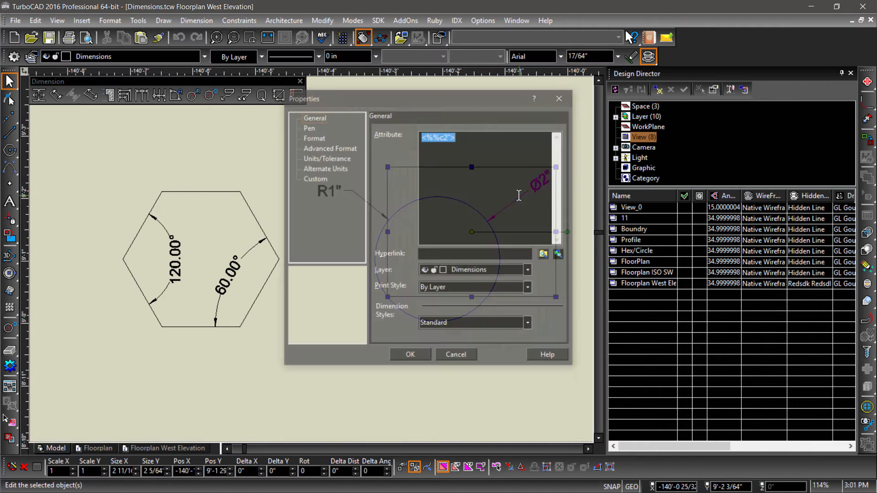
left_click(330, 148)
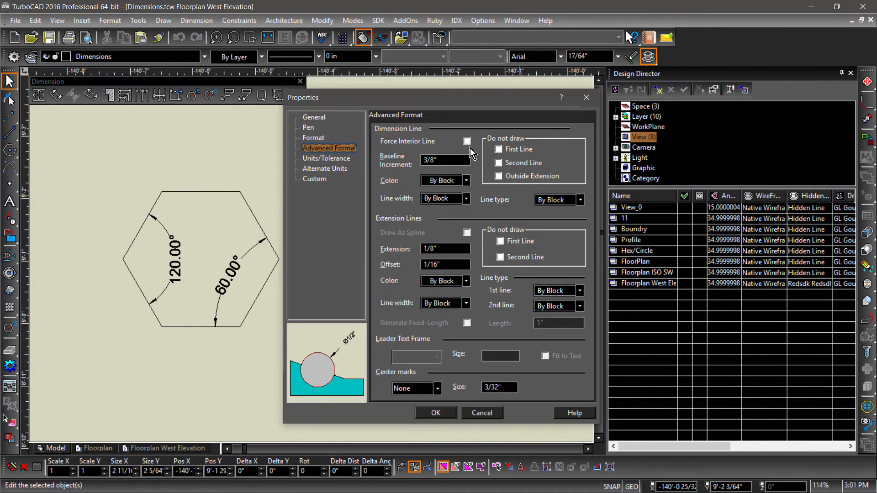
left_click(434, 413)
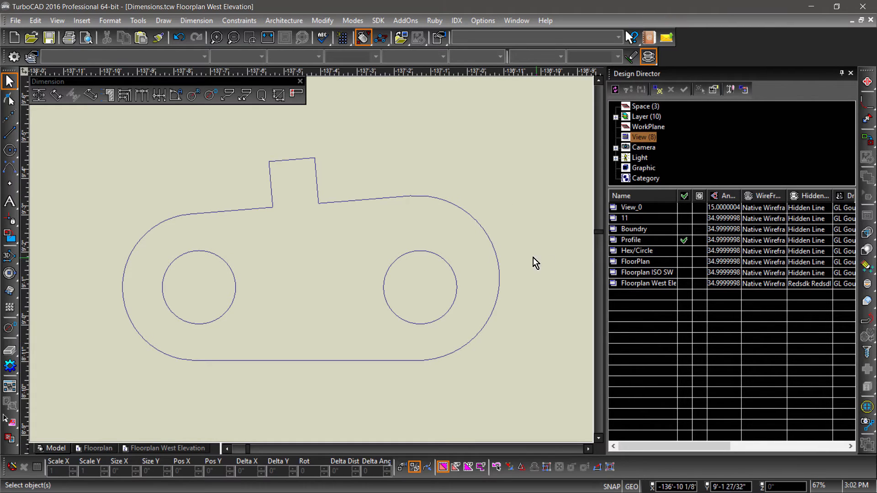
Step: Dimension the Profile tab width, hole diameters, outer radii and 6" hole spacing
left_click(262, 95)
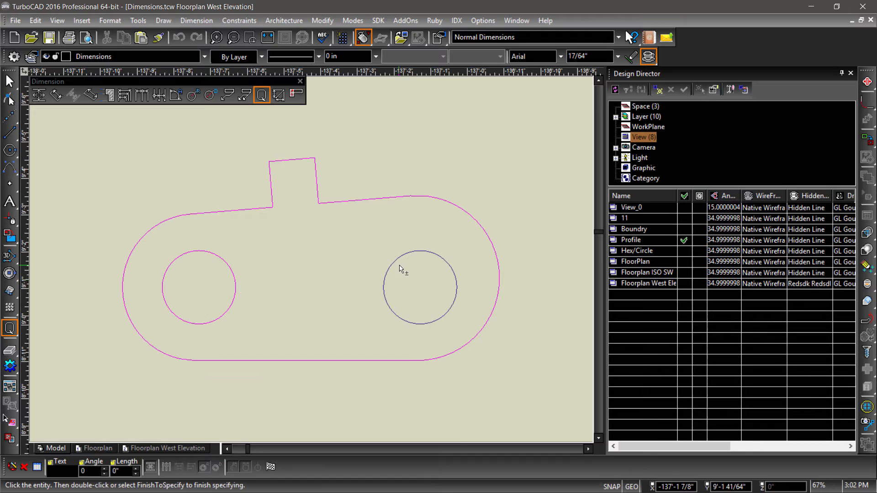
left_click(420, 288)
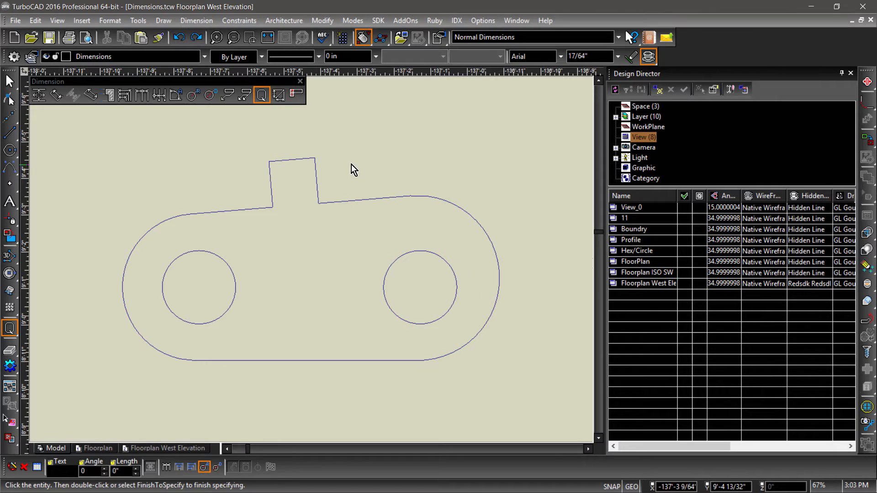
left_click(278, 95)
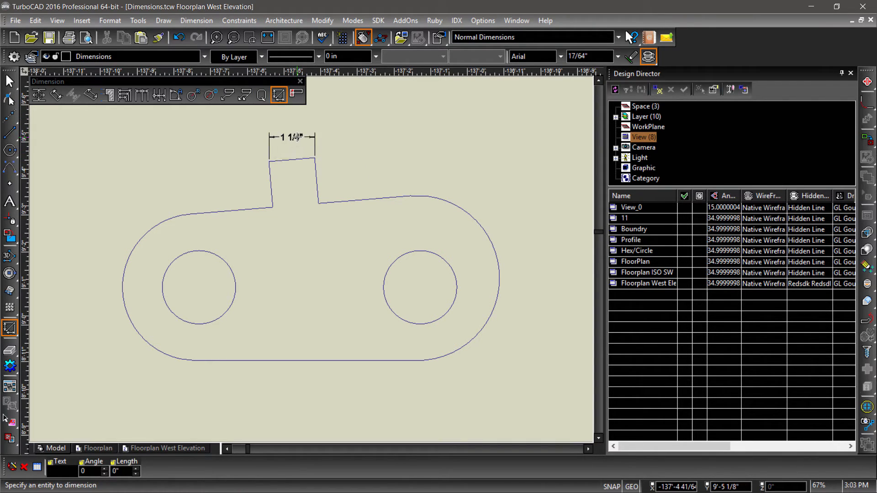
left_click(285, 395)
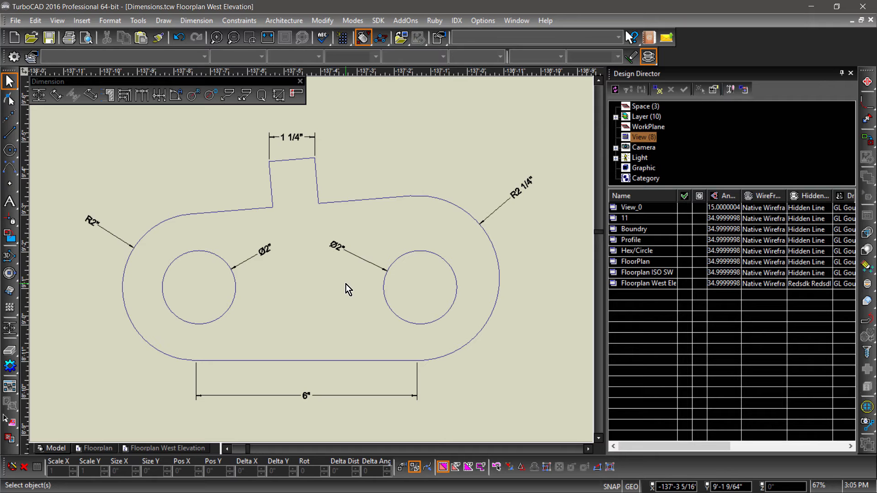
mouse_move(400, 310)
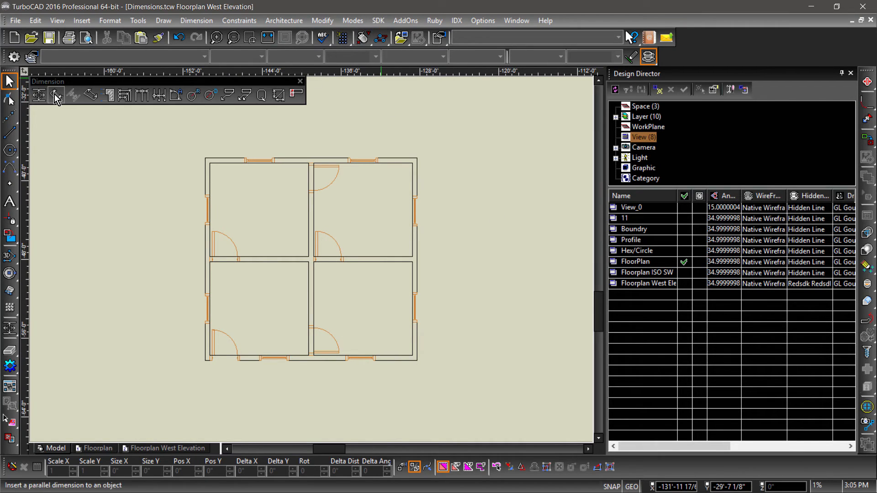
Step: Start a parallel dimension from the bottom wall's first corner, placed below the plan
left_click(40, 94)
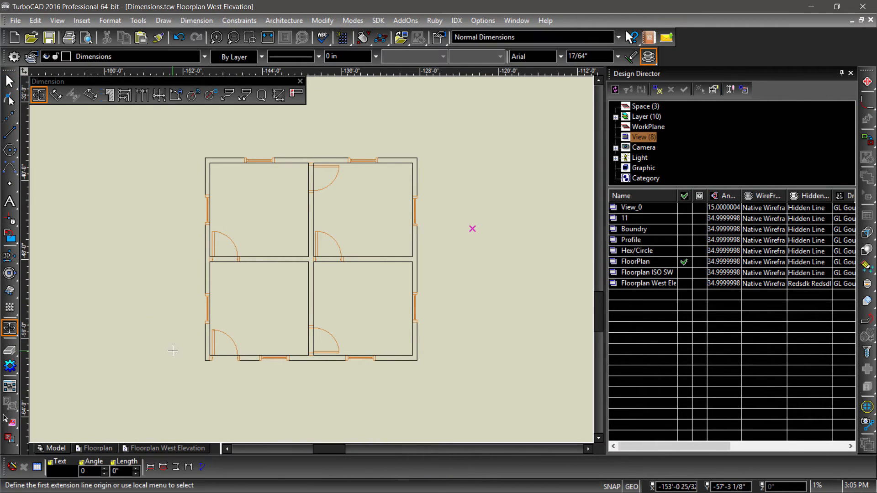
left_click(206, 359)
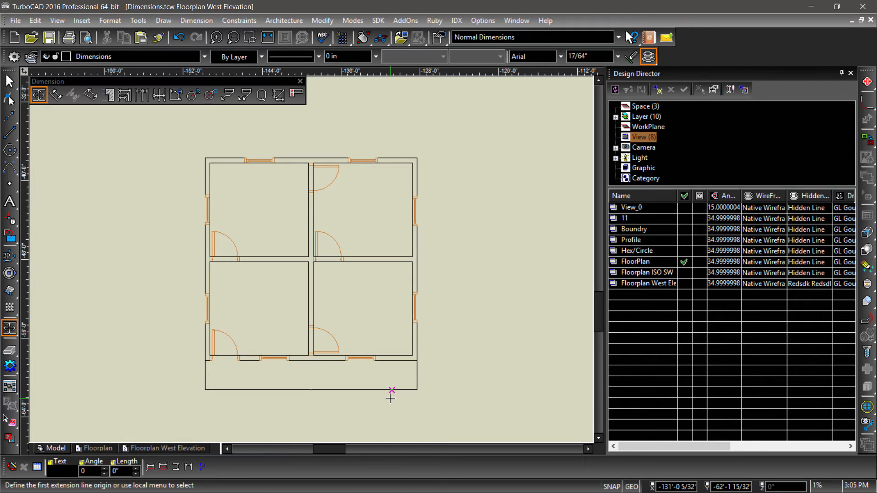
left_click(10, 82)
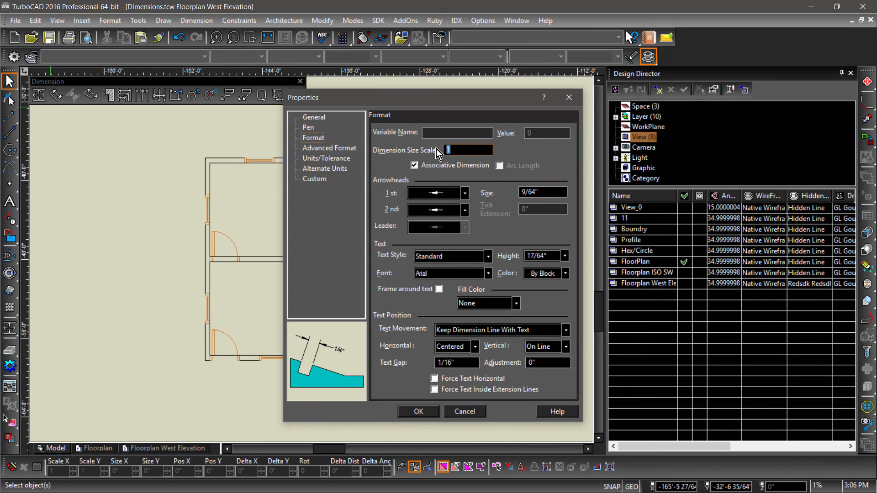
Step: Set the dimension preset to Arch_48 with size scale 48 and tick arrowheads, and confirm
type("4")
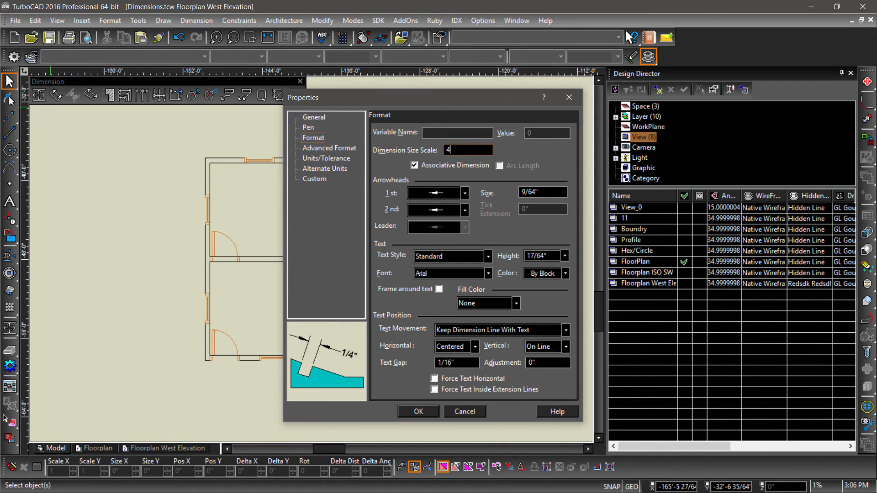
type("8")
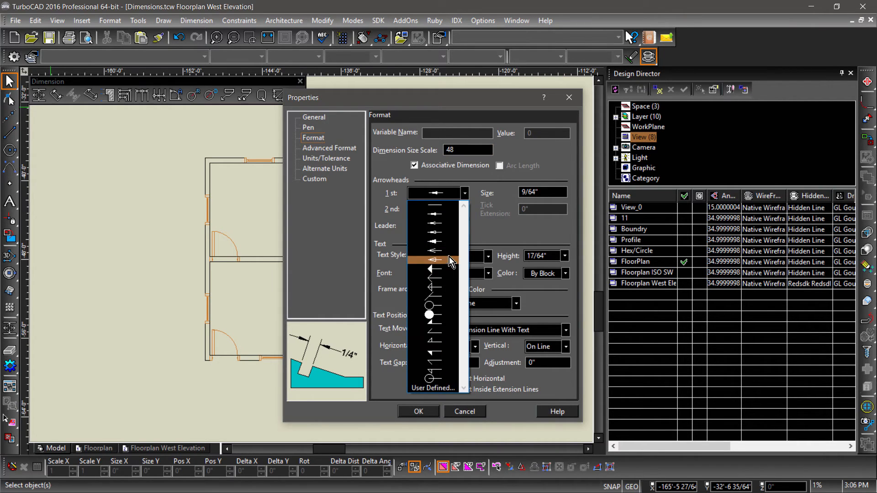
left_click(452, 260)
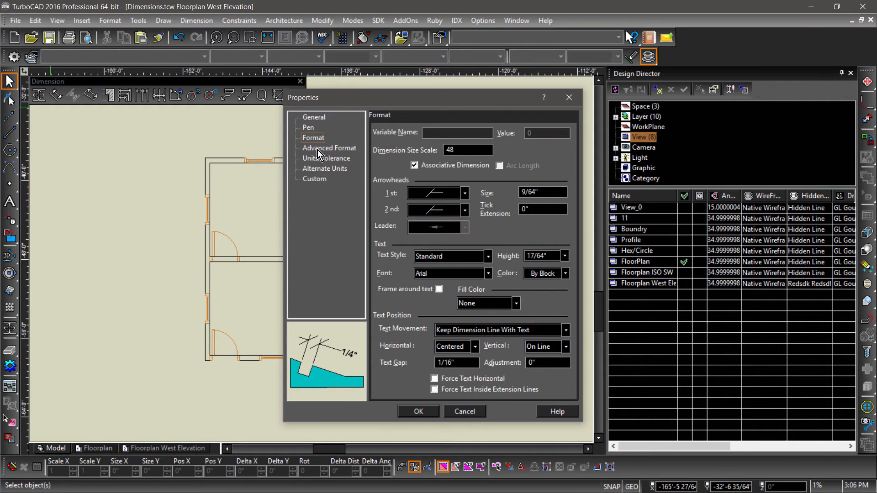
left_click(313, 117)
type("Arch")
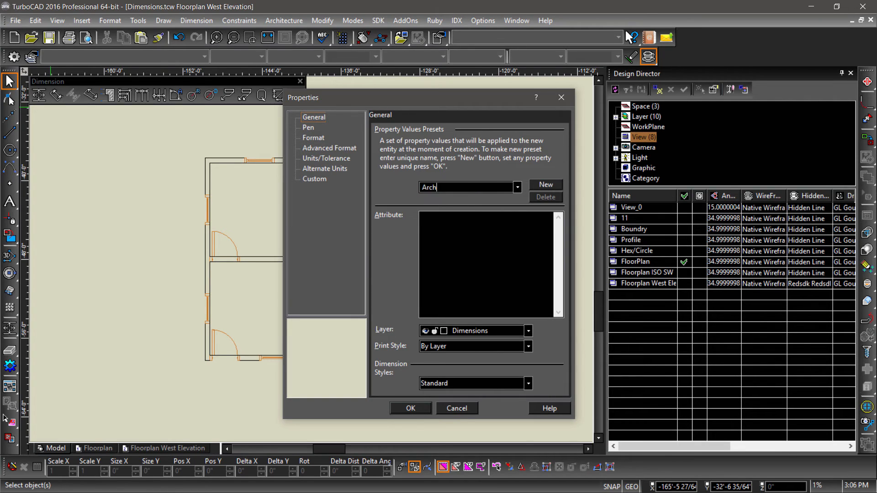
type("_48")
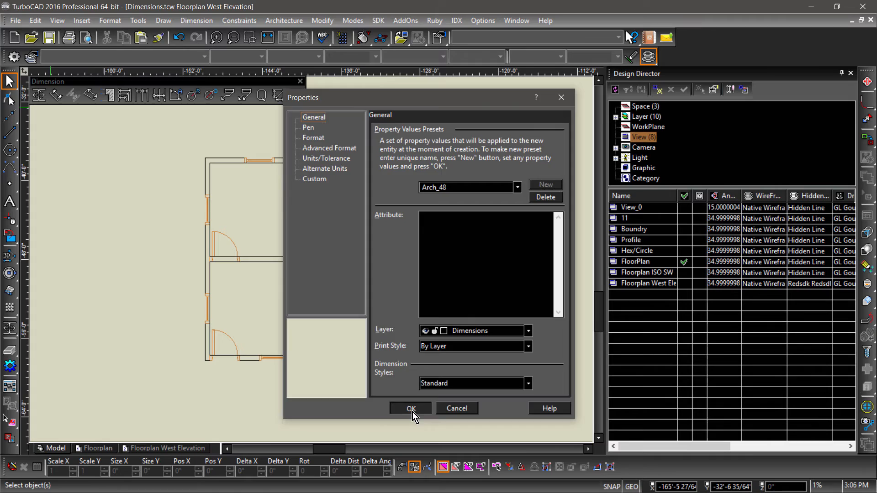
left_click(411, 408)
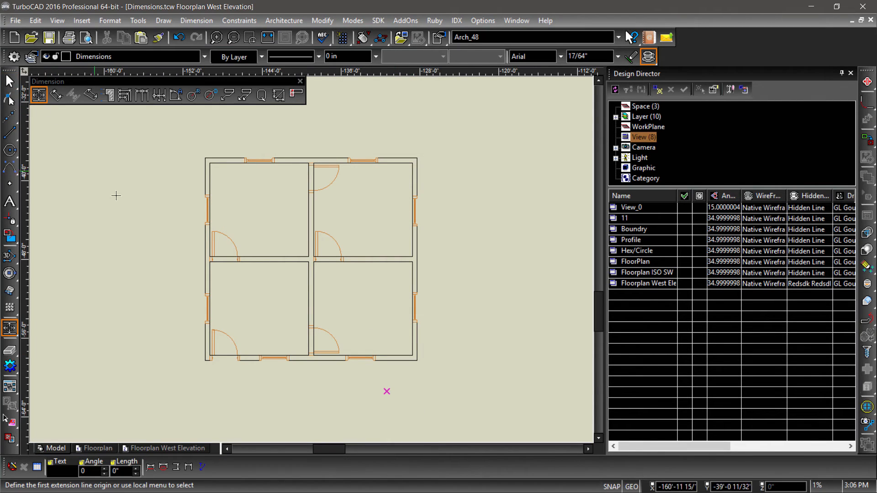
Step: Dimension the bottom wall 21'-6" from the plan's bottom-left to bottom-right corner
left_click(205, 360)
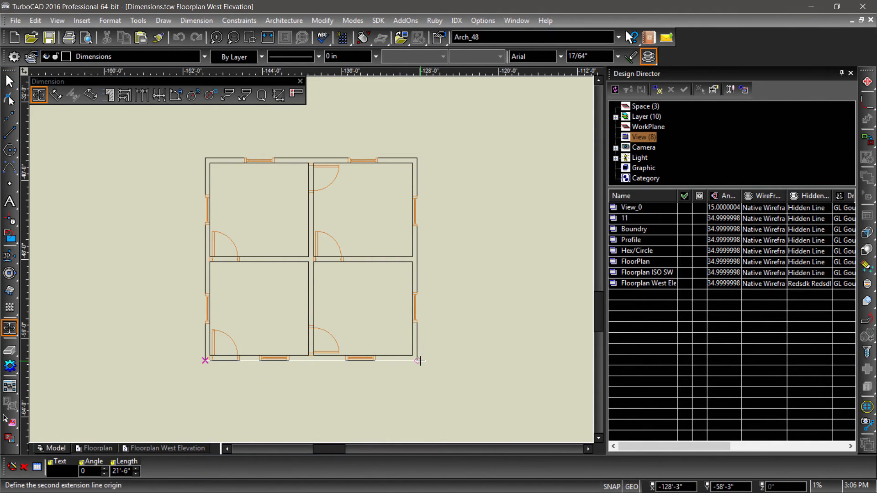
left_click(418, 361)
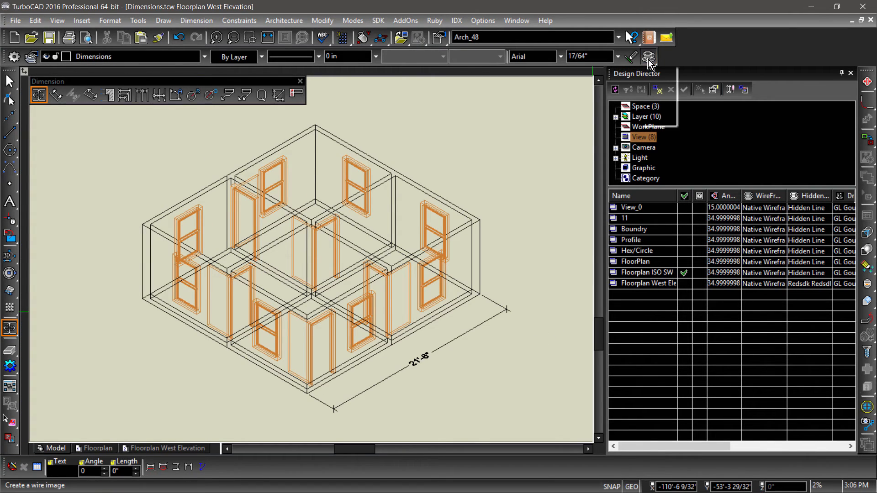
Step: Show the Floorplan ISO SW view with hidden lines and set the workplane by 3 points on the left wall
left_click(649, 56)
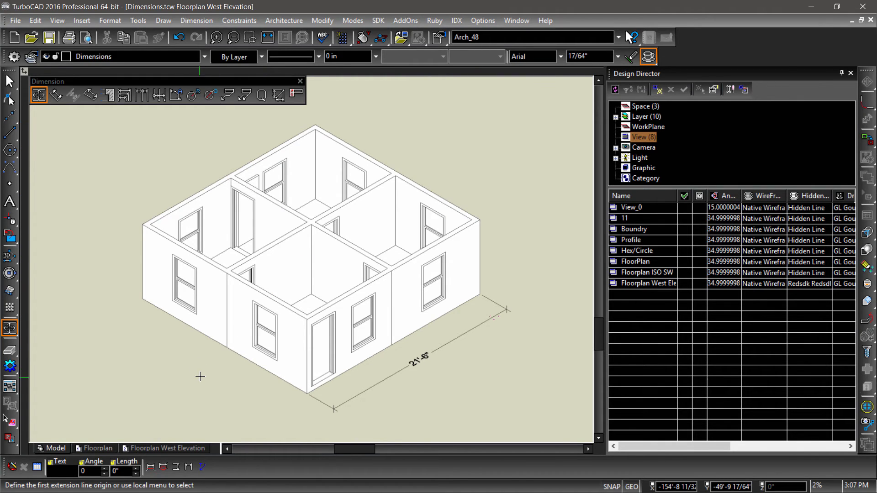
mouse_move(205, 223)
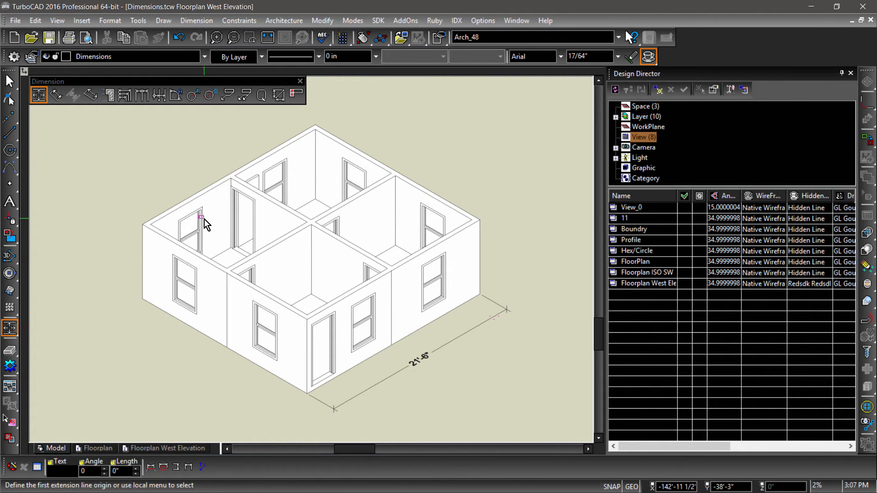
right_click(204, 218)
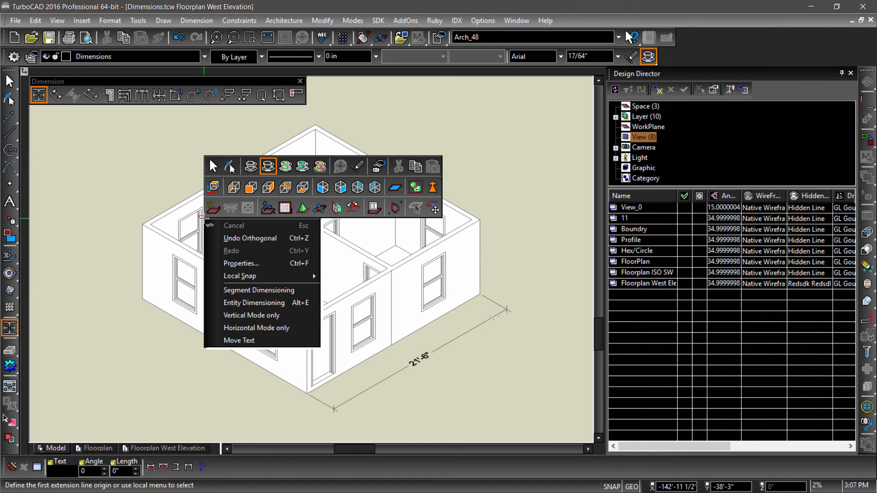
mouse_move(319, 210)
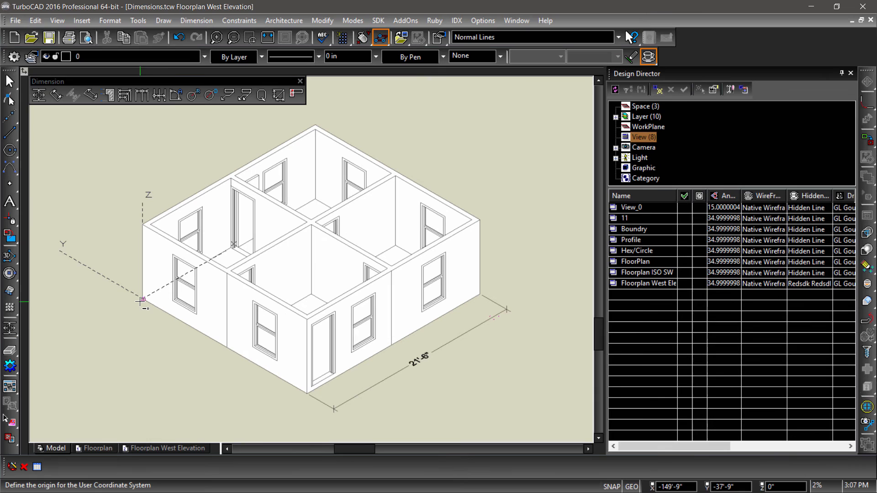
left_click(141, 300)
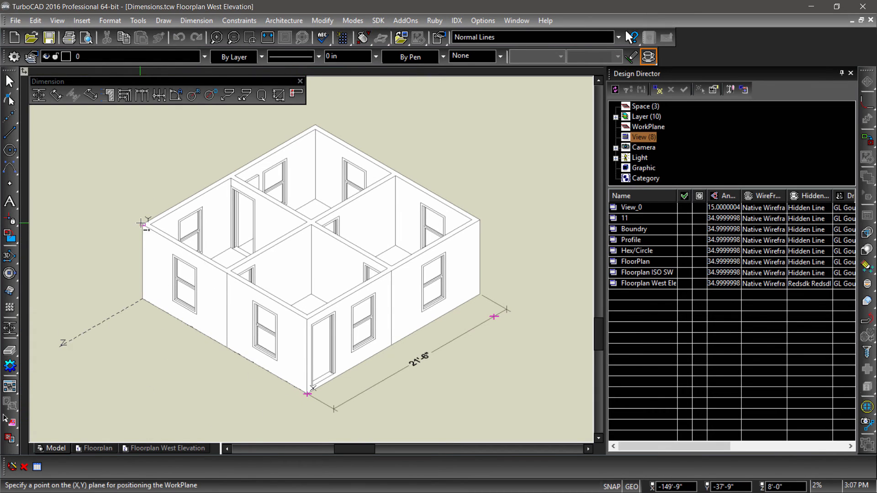
left_click(38, 94)
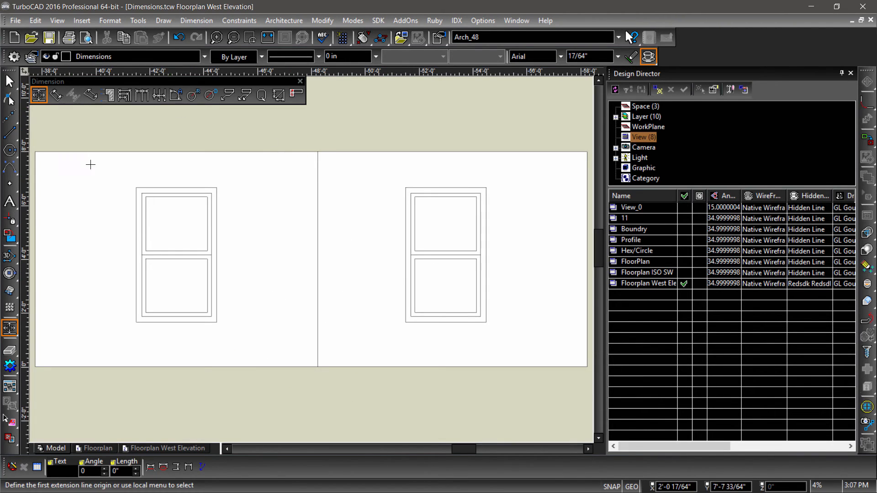
Step: Add the left window's 5' height and 3' width dimensions, then review the preset list
left_click(136, 187)
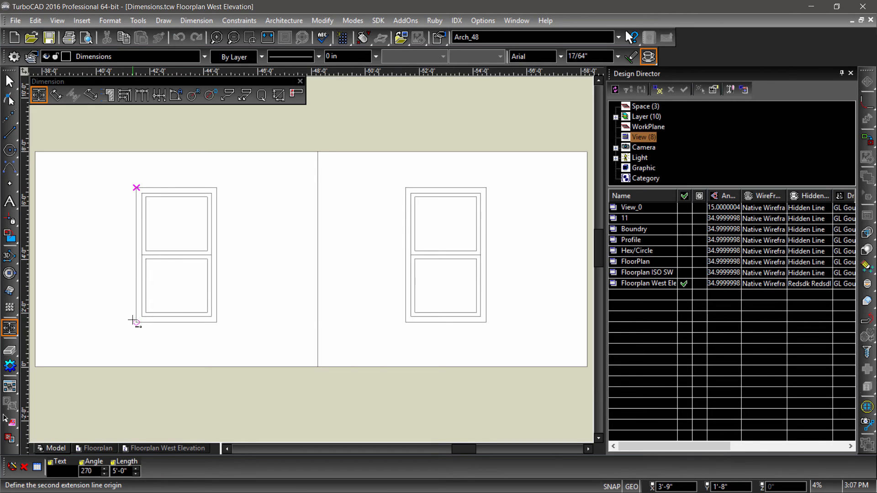
left_click(136, 321)
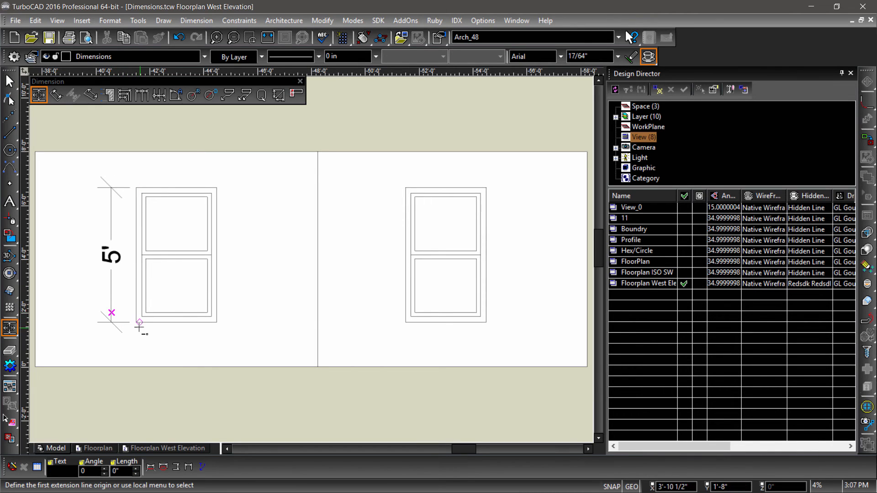
left_click(140, 323)
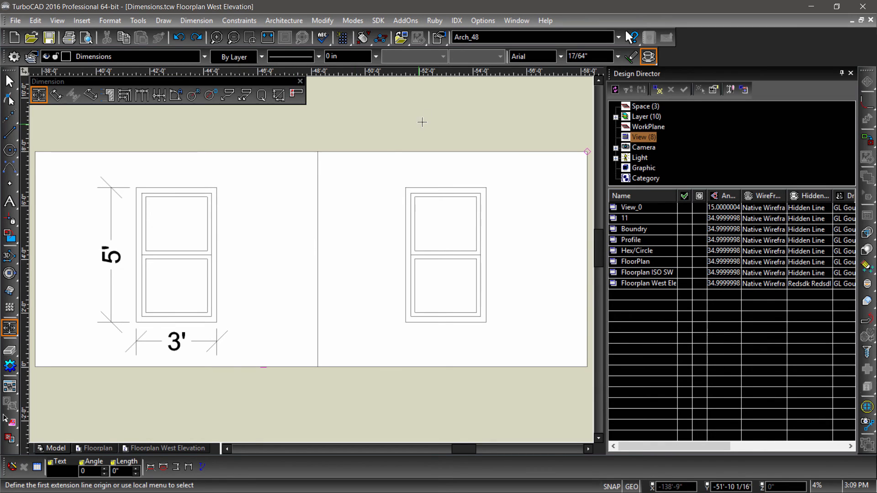
left_click(617, 36)
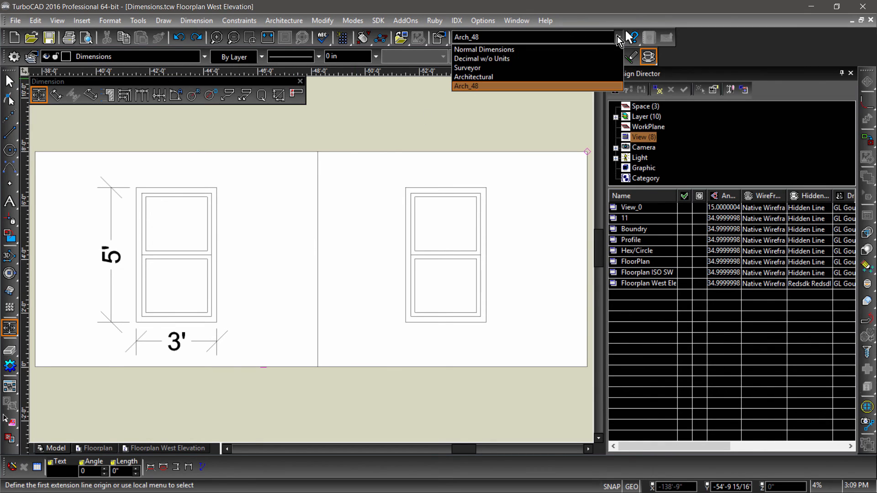
left_click(484, 49)
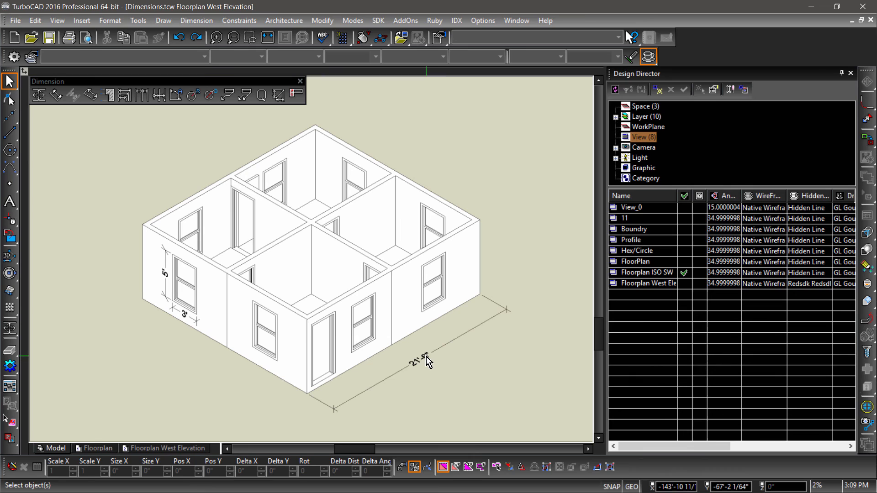
Step: Select the 21'-6" length dimension together with the window's dimensions in the isometric view
left_click(416, 363)
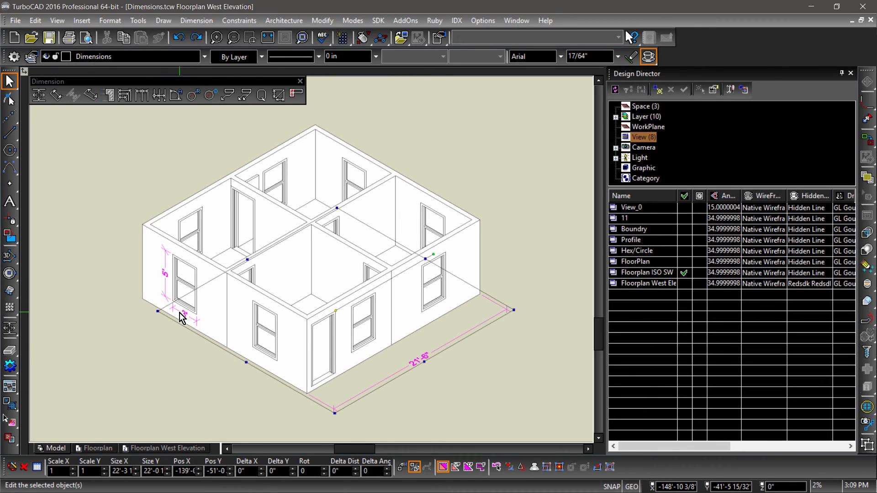
left_click(176, 348)
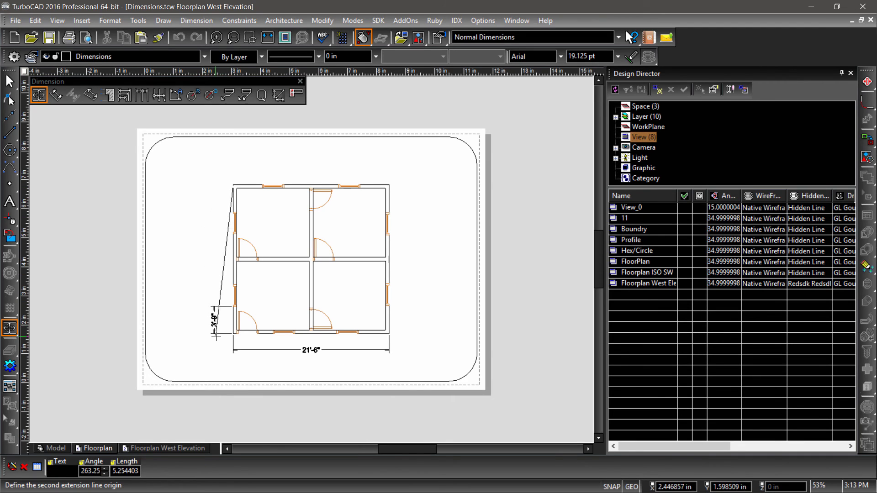
Step: Add the 3'-6" and 20'-6" vertical dimensions along the plan's left wall on the sheet
left_click(203, 191)
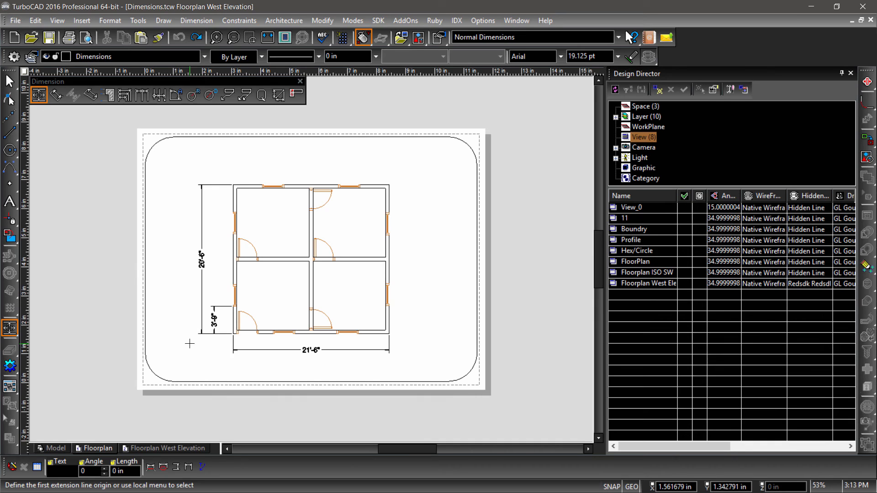
left_click(10, 82)
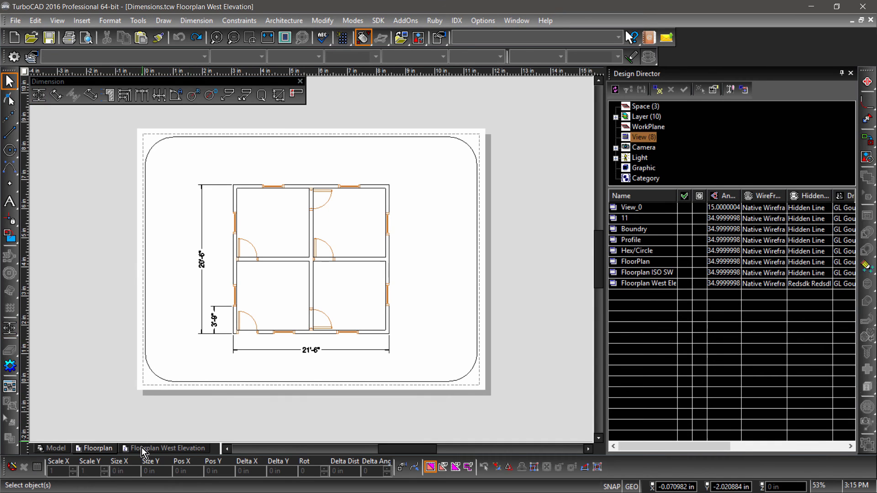
Step: On the Floorplan West Elevation sheet, dimension the left window 5' by 3', then select and clear a dimension
left_click(38, 94)
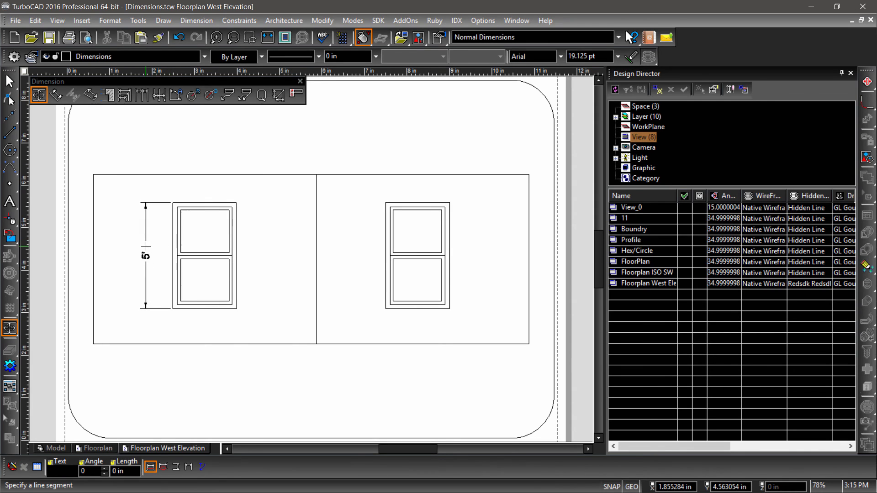
left_click(205, 317)
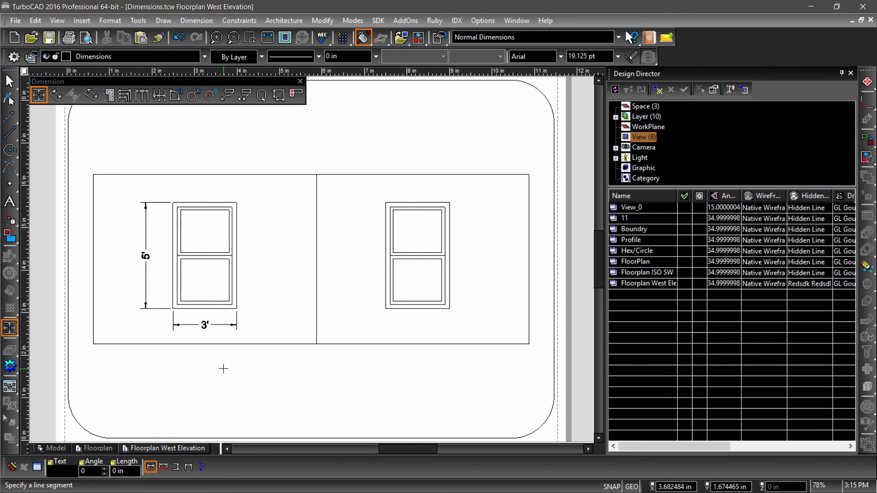
left_click(9, 80)
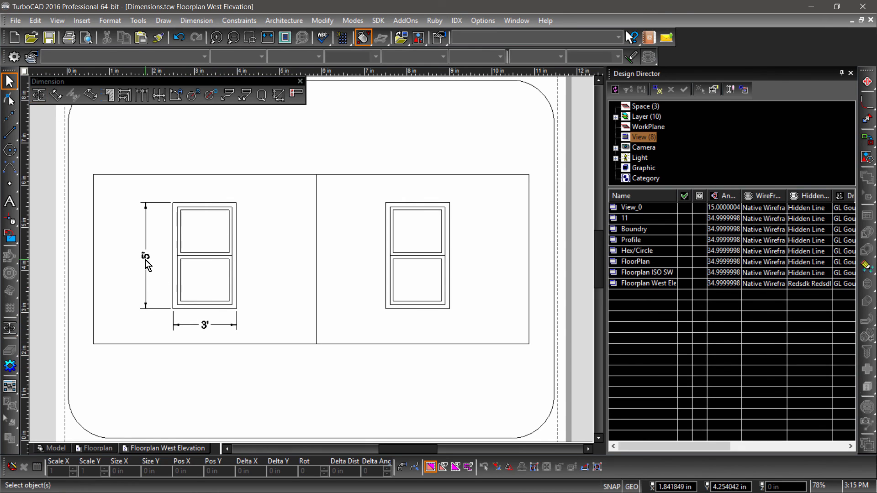
left_click(145, 256)
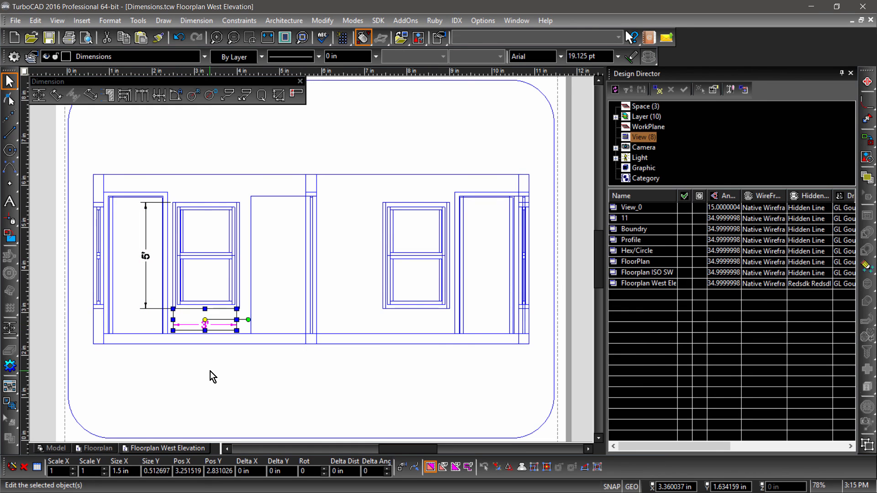
left_click(212, 375)
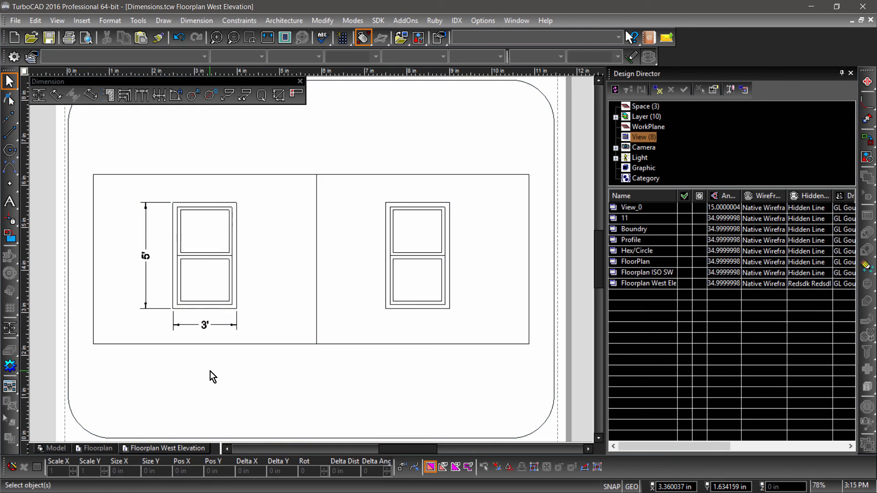